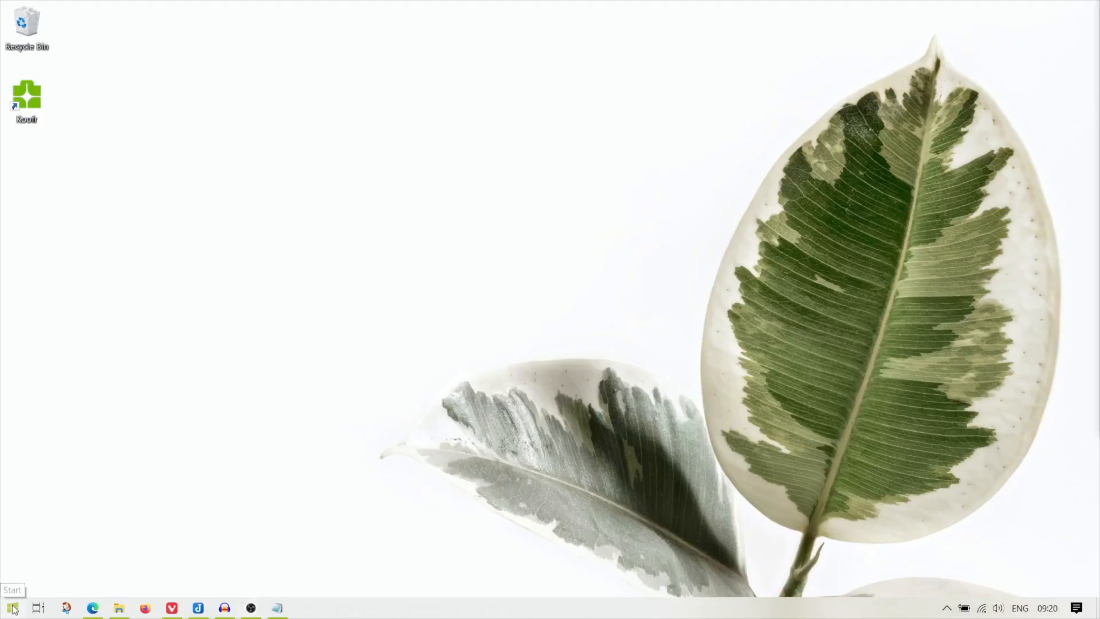
Step: Search the Start menu for 'this pc' to show the This PC app and its actions
left_click(12, 609)
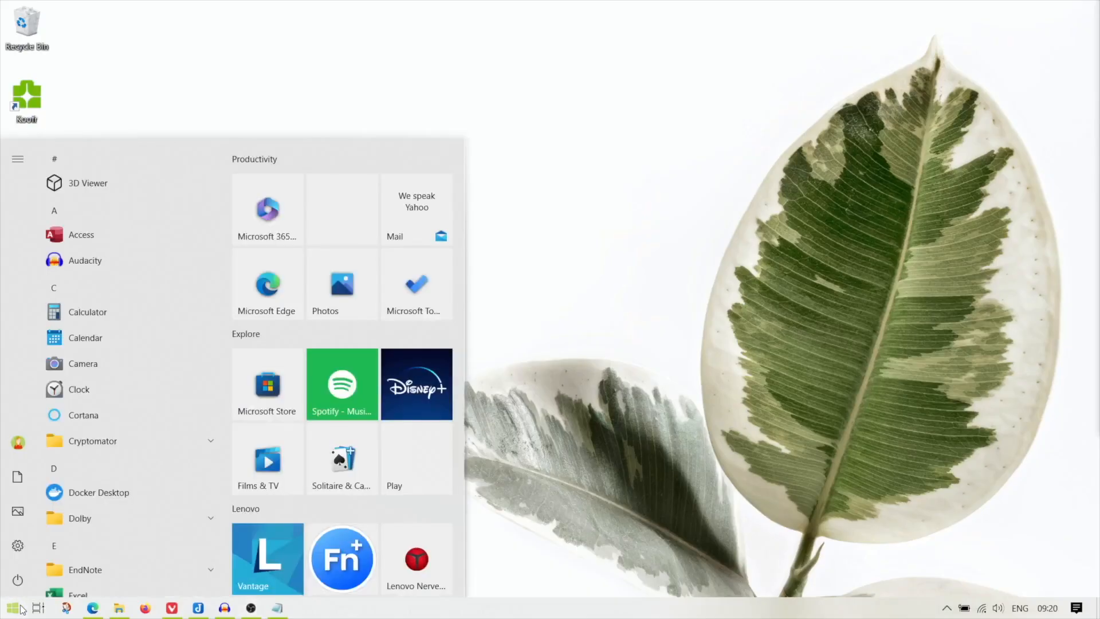
type("this pc")
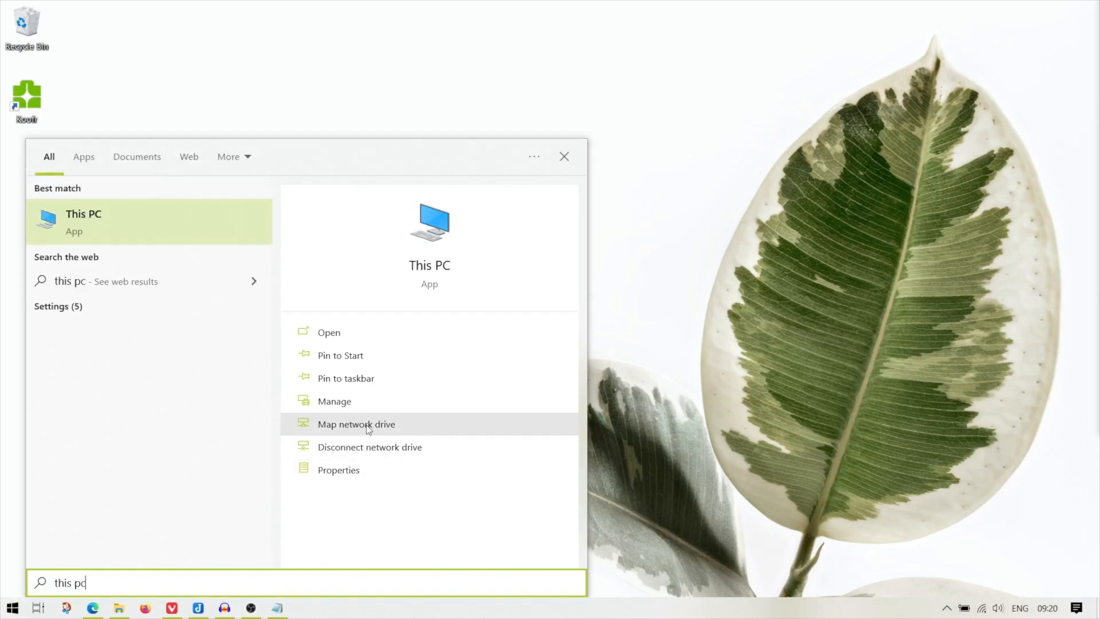
left_click(356, 424)
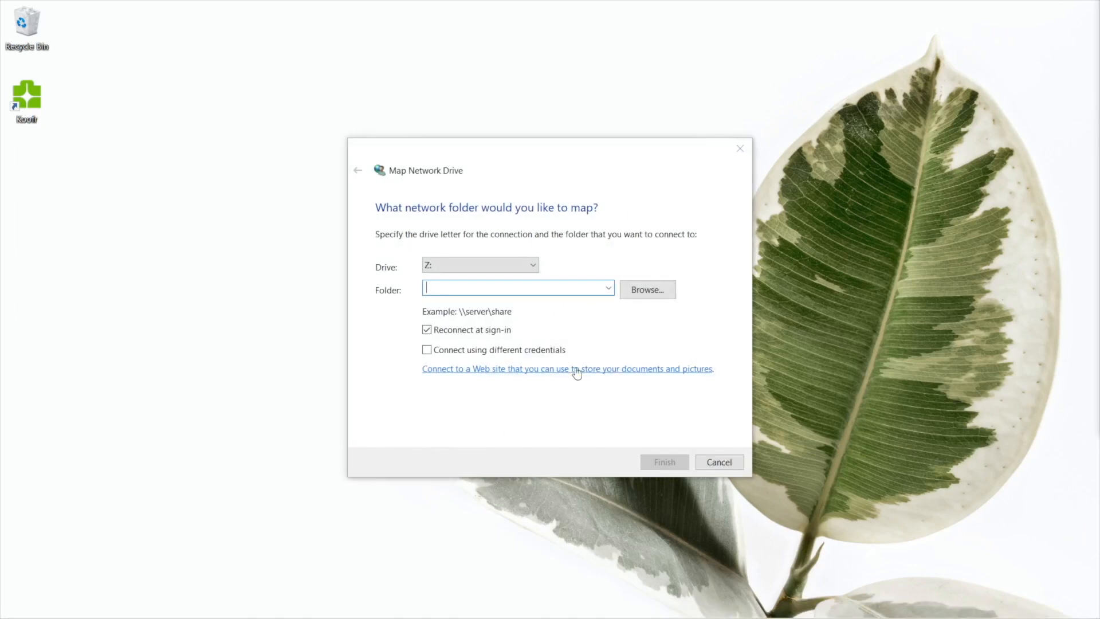
left_click(480, 265)
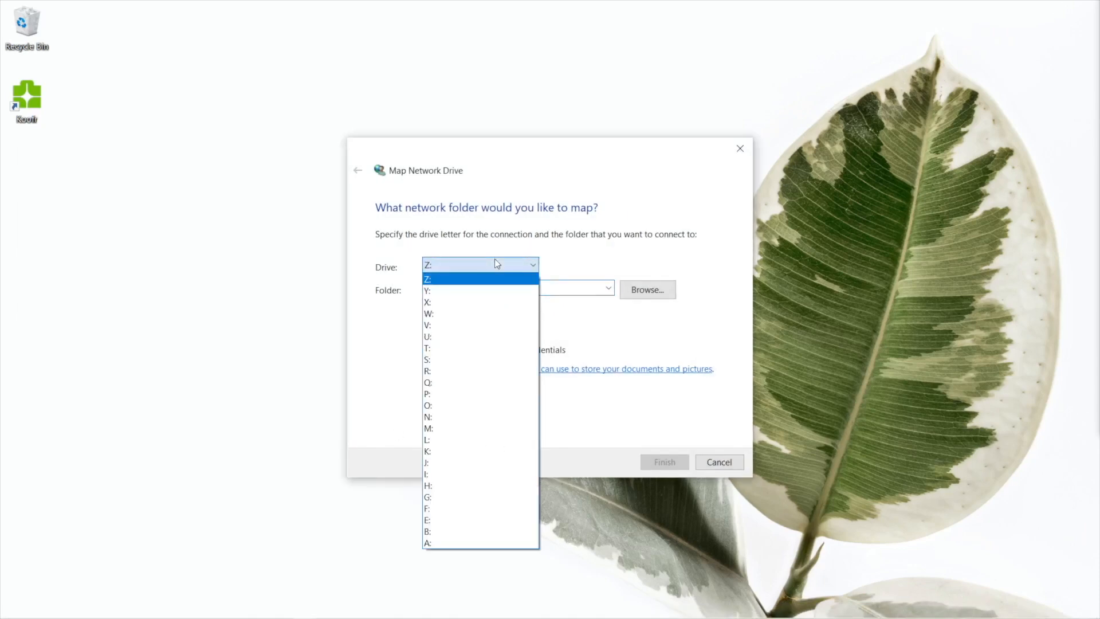
left_click(428, 451)
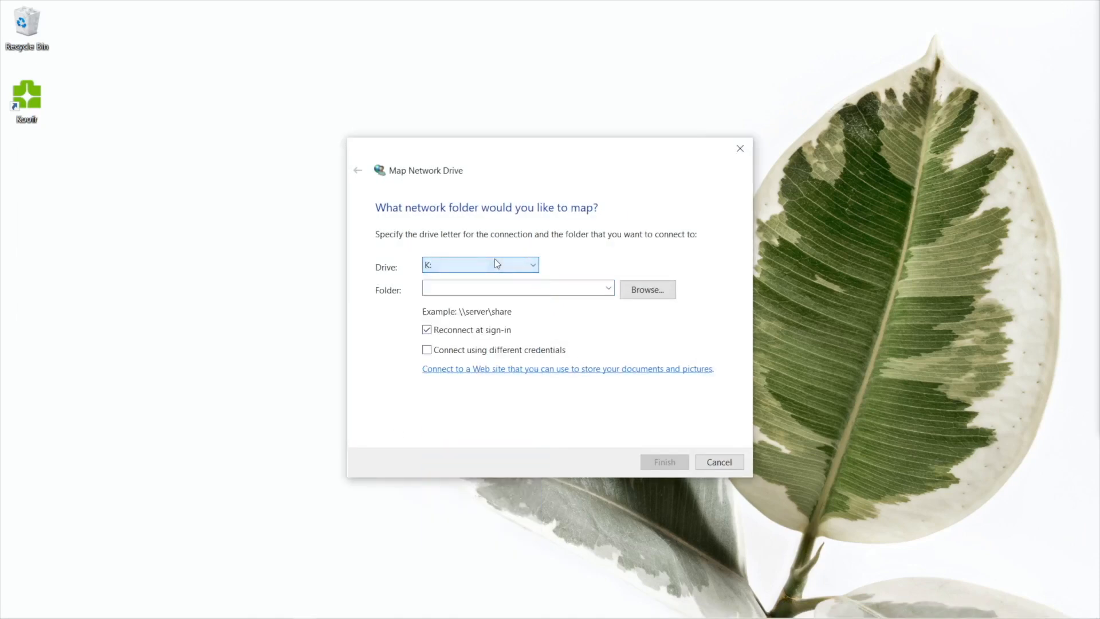
type("https://app.koofr.net/dav/Koofr")
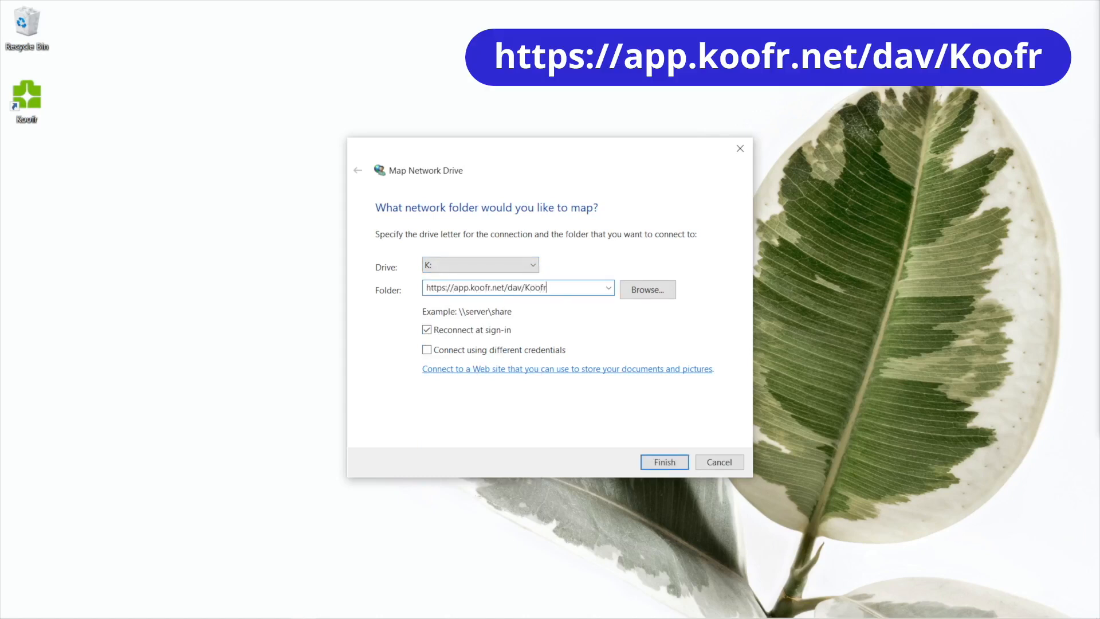
Step: Keep reconnect at sign-in, enable different credentials, and finish the mapping
left_click(426, 330)
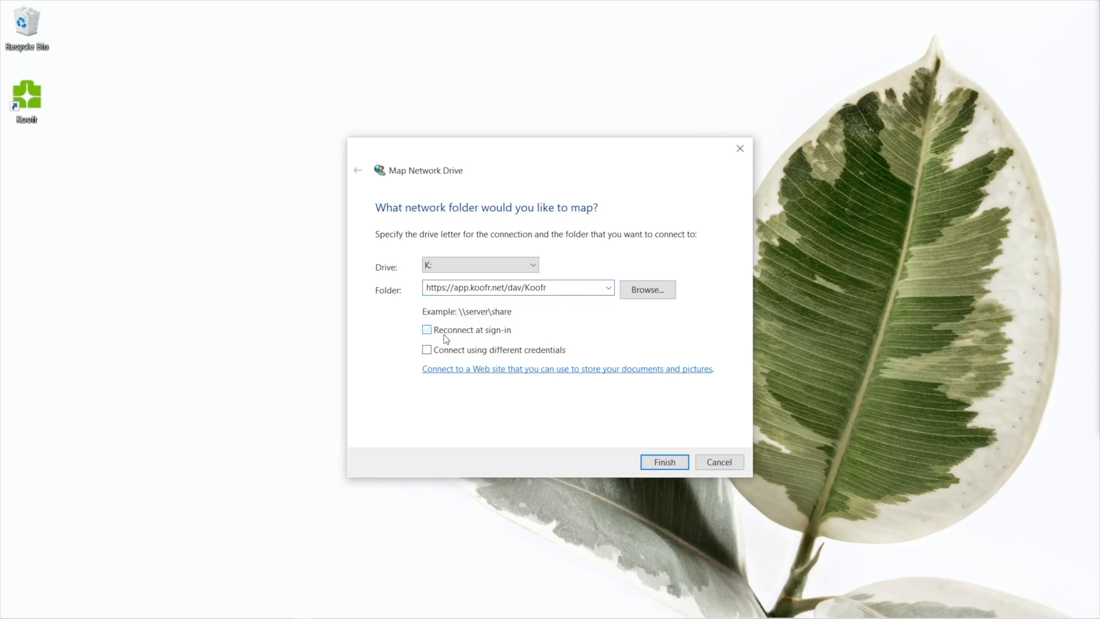
left_click(426, 330)
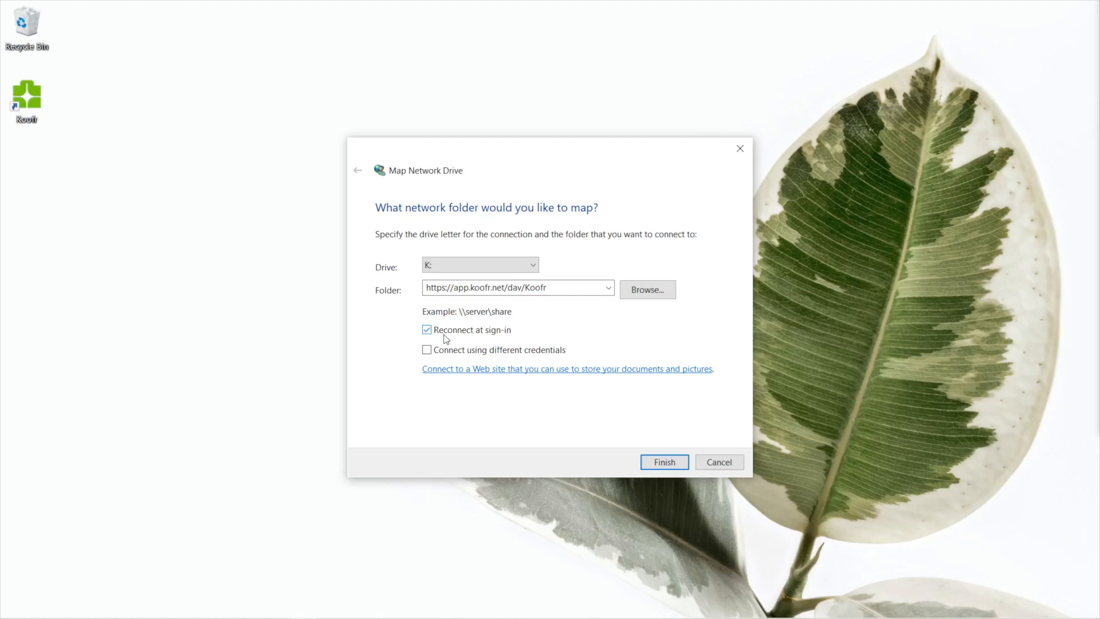
mouse_move(471, 339)
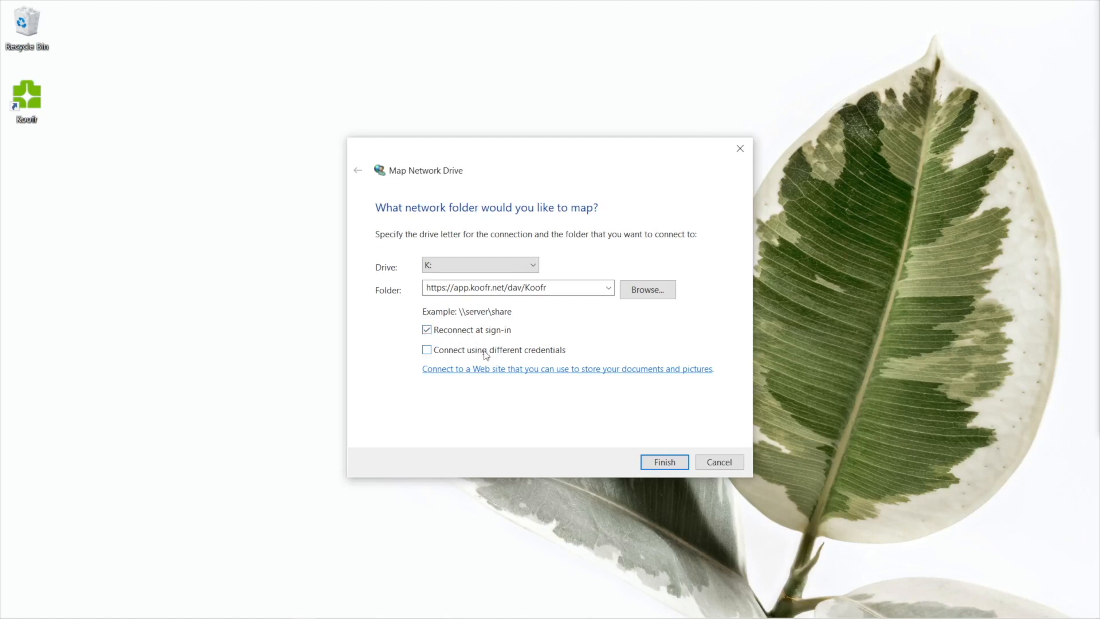
left_click(426, 350)
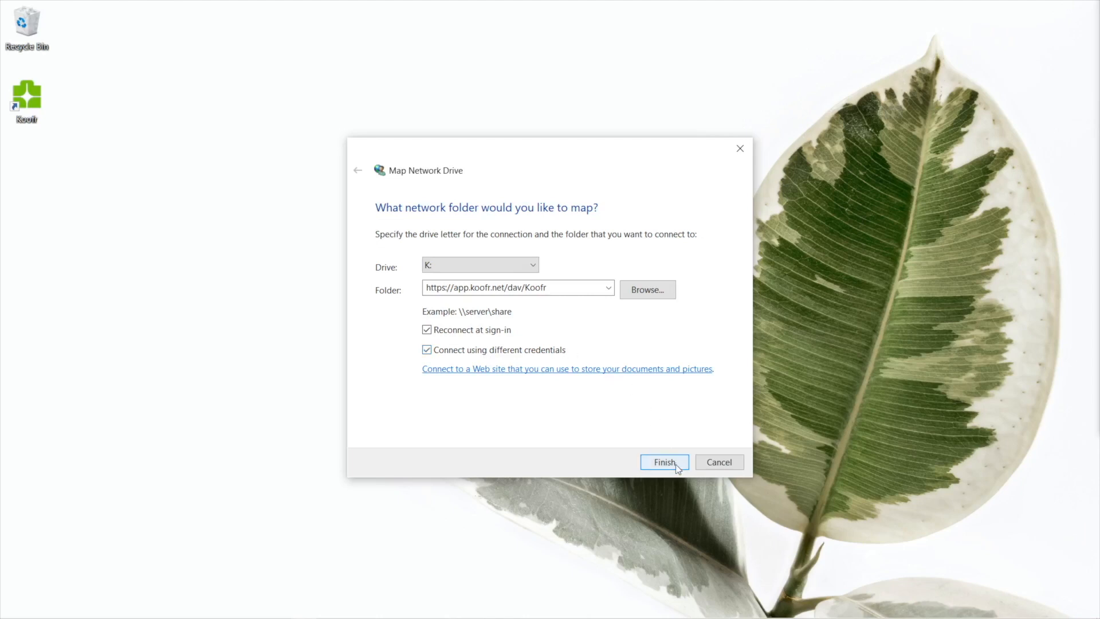
left_click(663, 461)
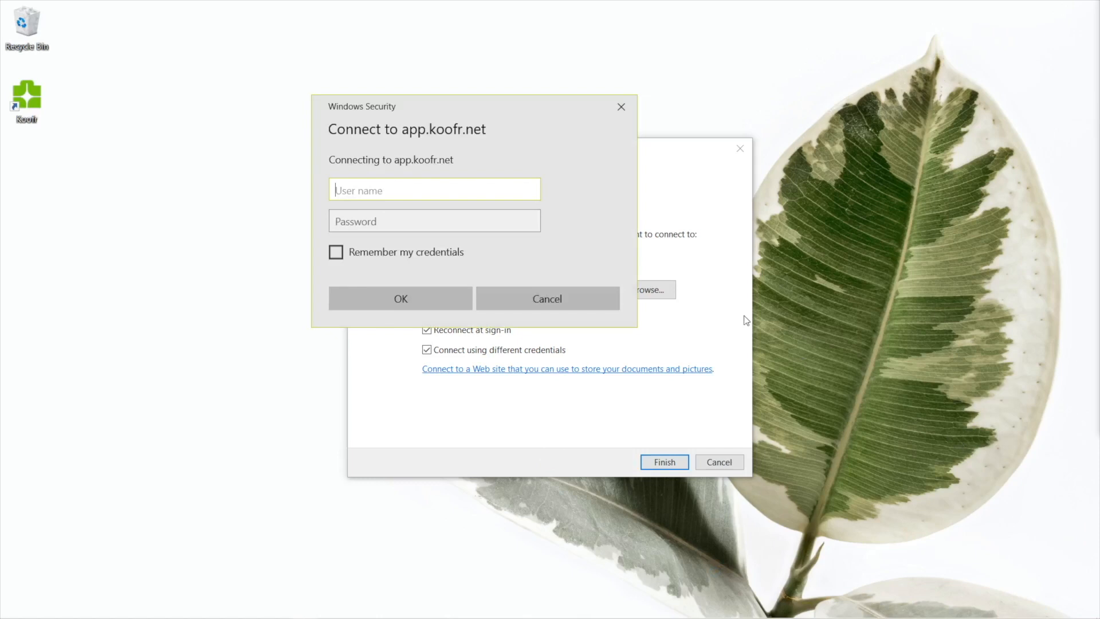
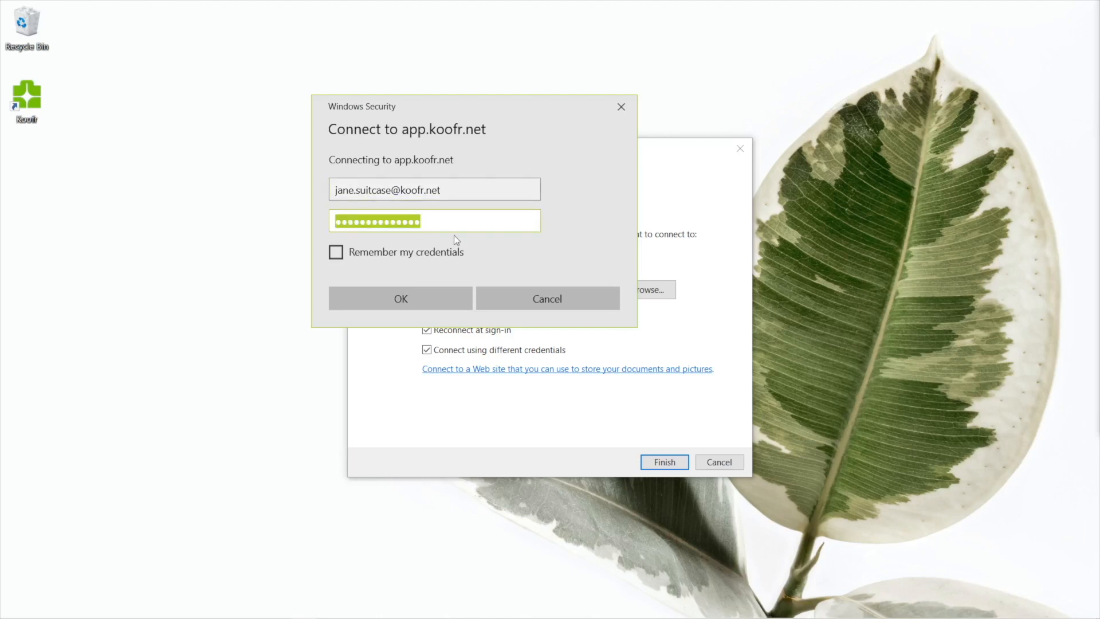
Step: Sign in to app.koofr.net with the Koofr email and password
left_click(399, 298)
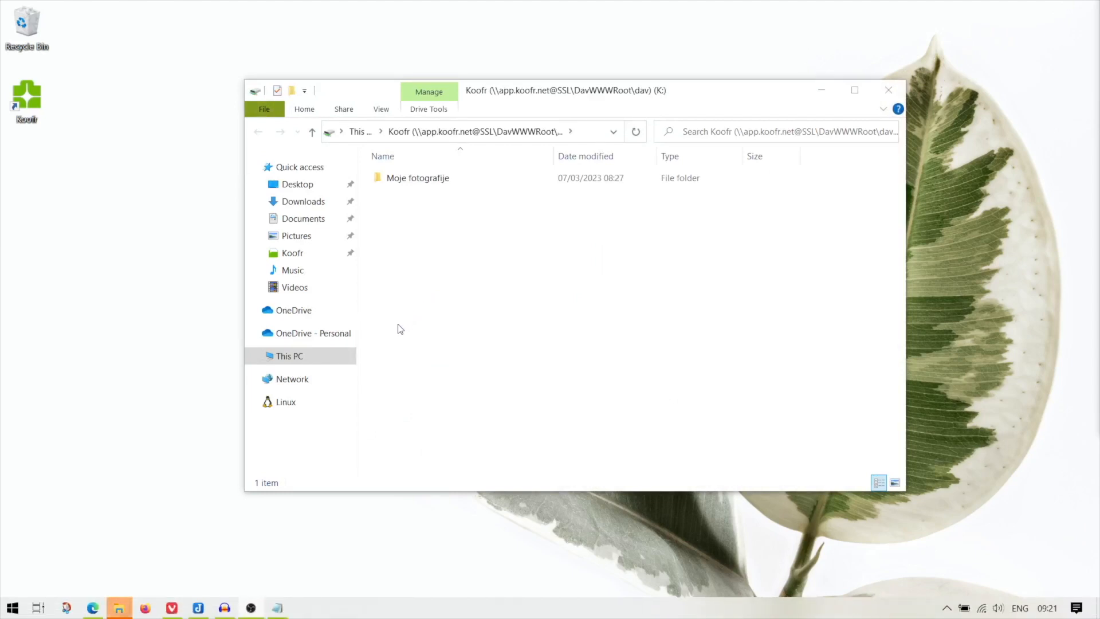
left_click(289, 356)
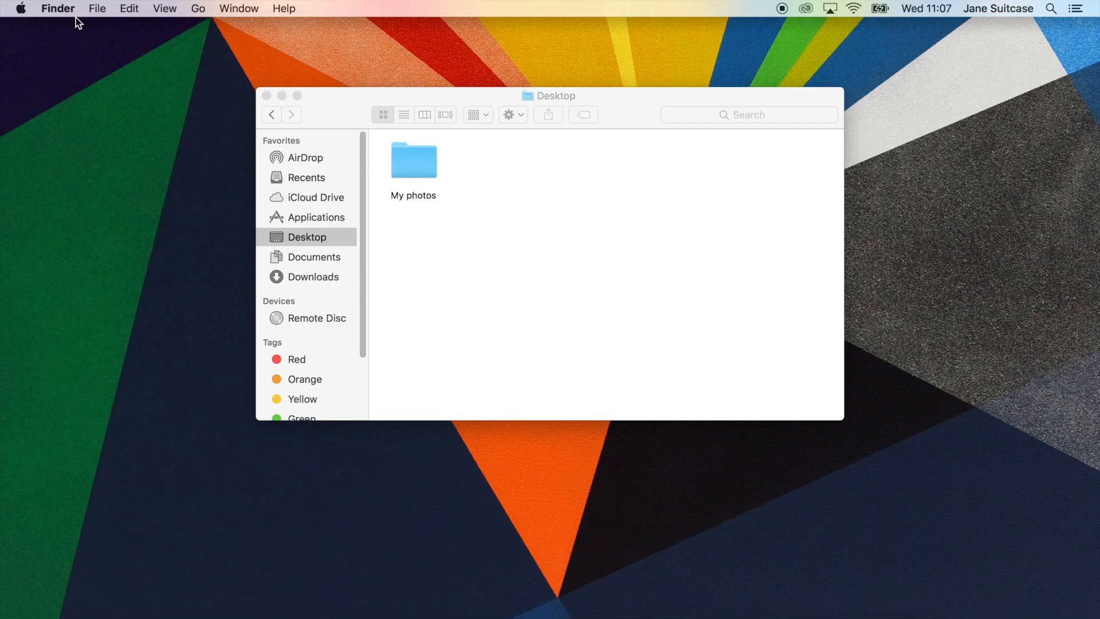
mouse_move(166, 21)
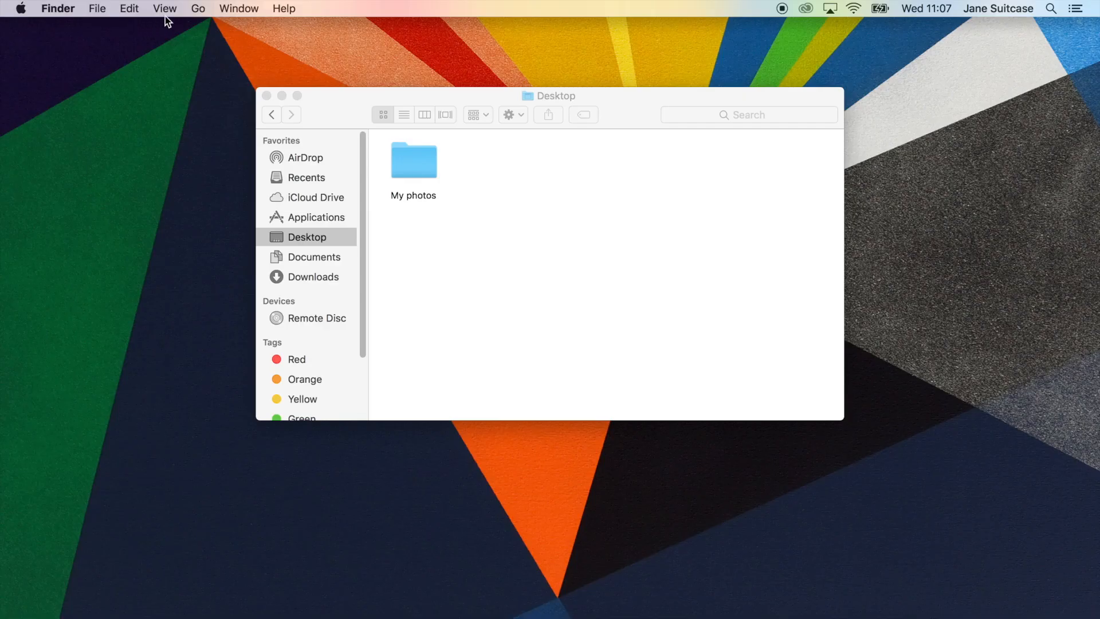
left_click(198, 8)
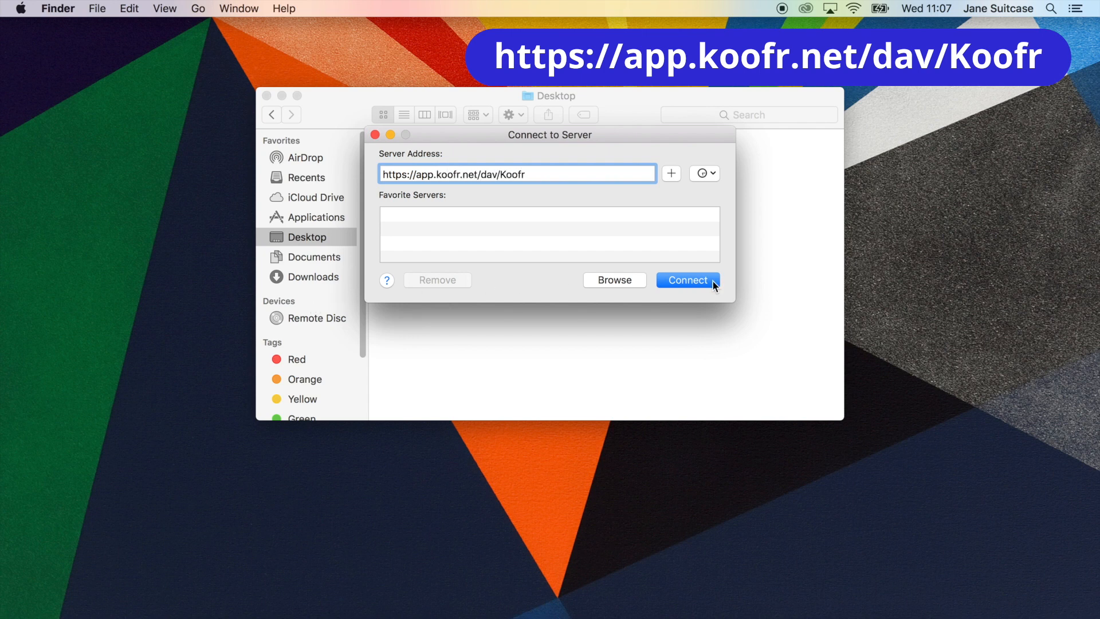
left_click(686, 281)
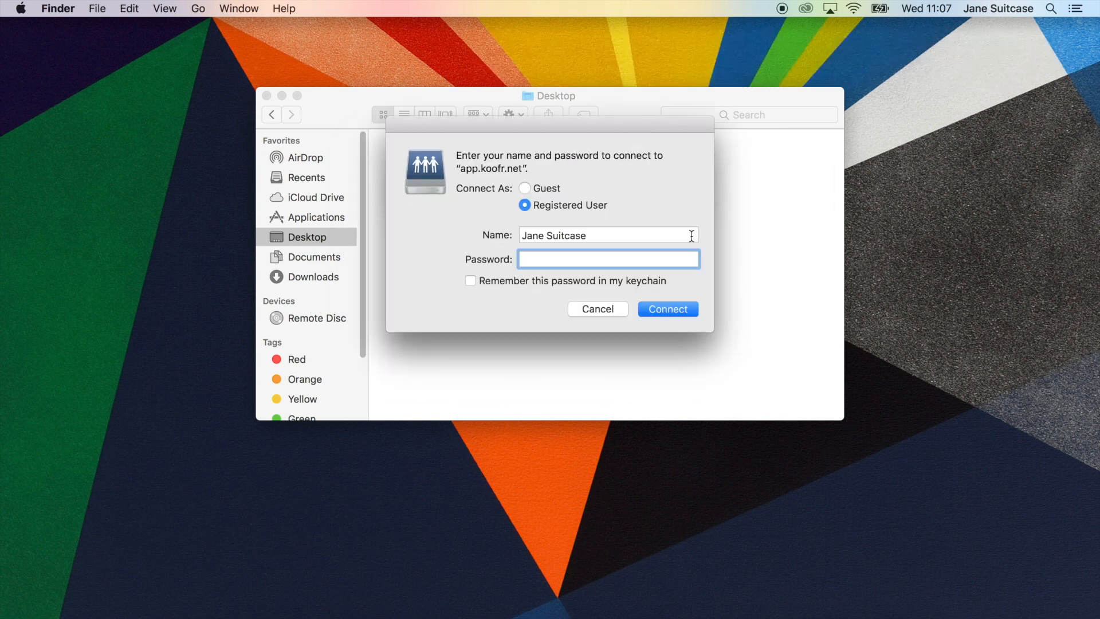
Step: Sign in as a registered user with the Koofr email and password
type("jane.s")
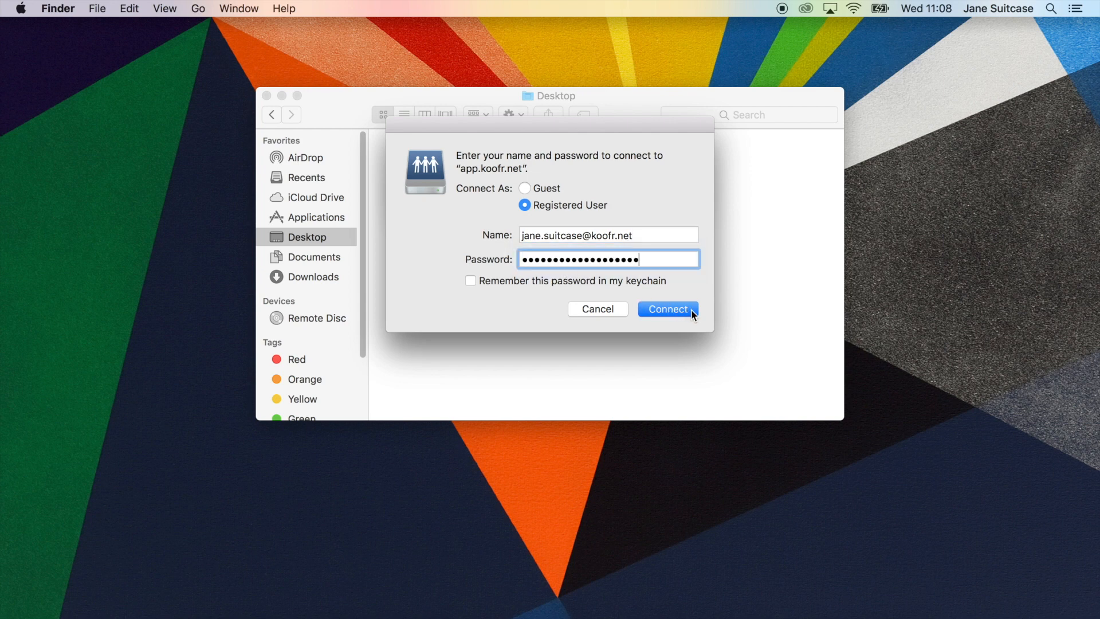
left_click(666, 309)
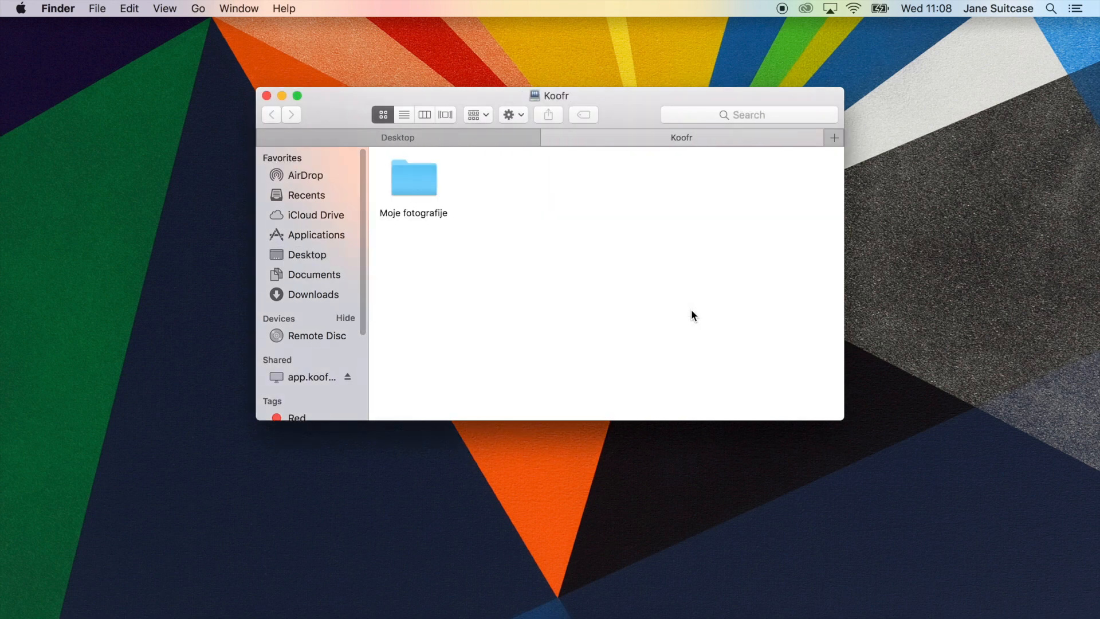
mouse_move(435, 349)
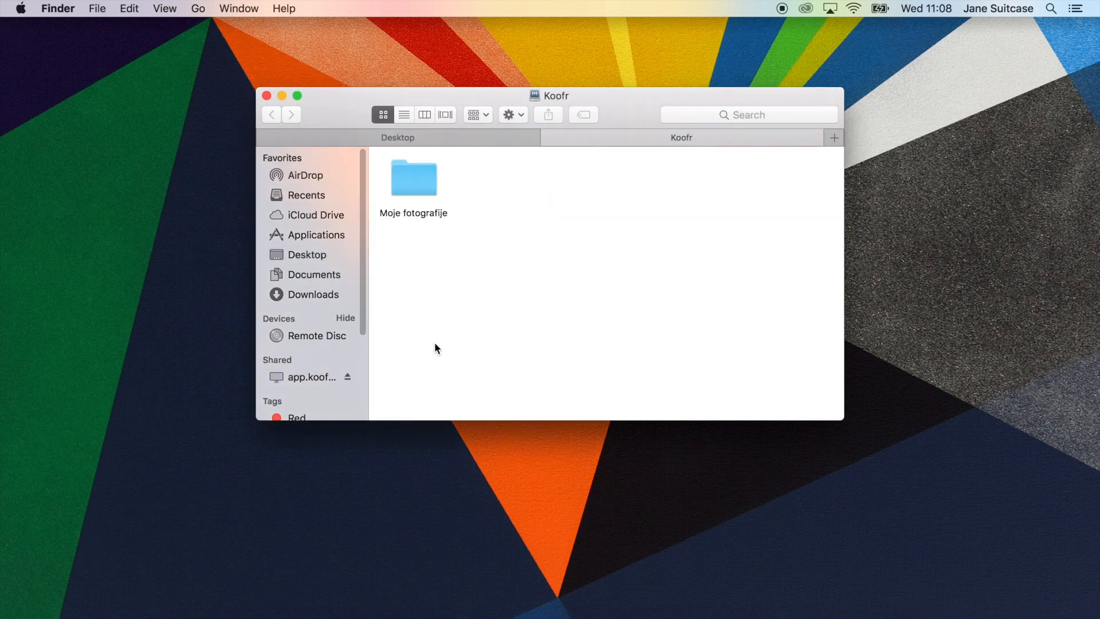
left_click(309, 377)
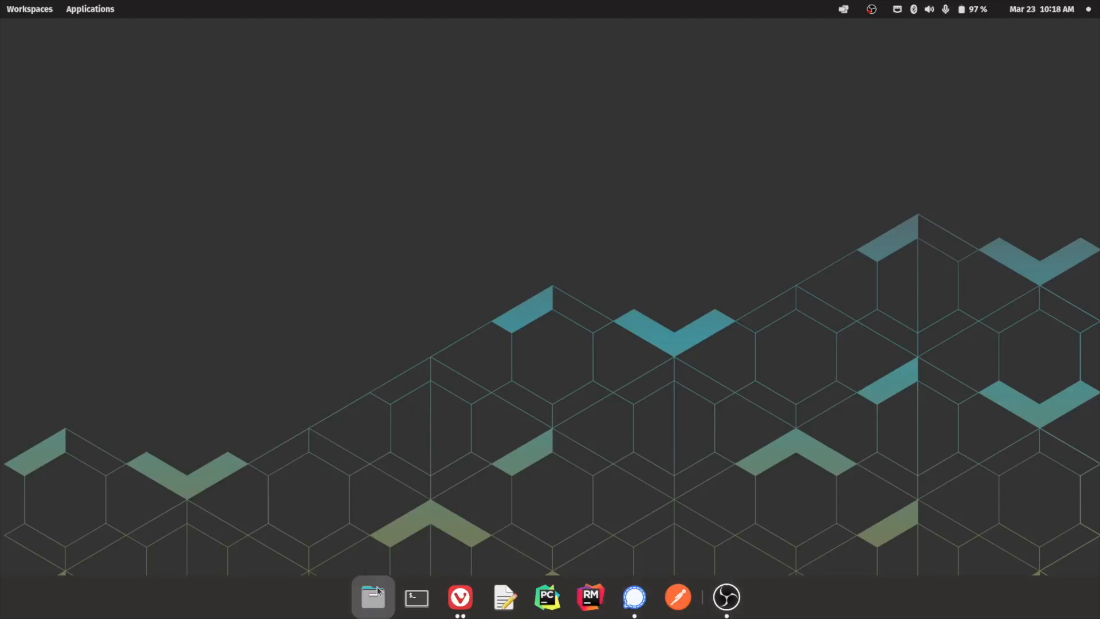
Step: In Files, connect to server davs://app.koofr.net:443/dav/Koofr
left_click(372, 597)
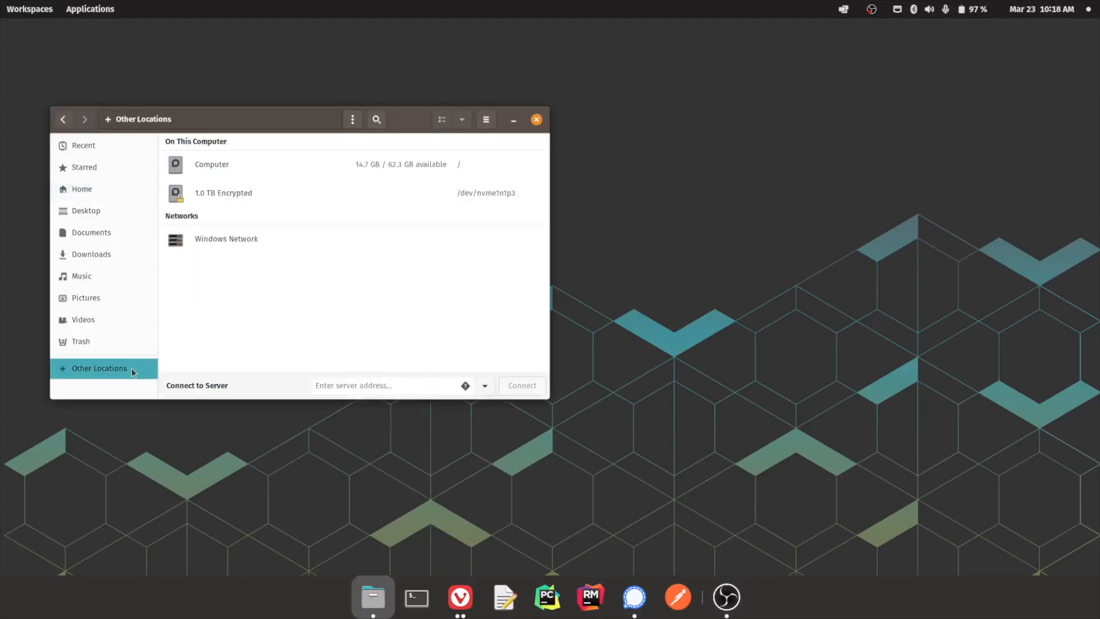
left_click(391, 385)
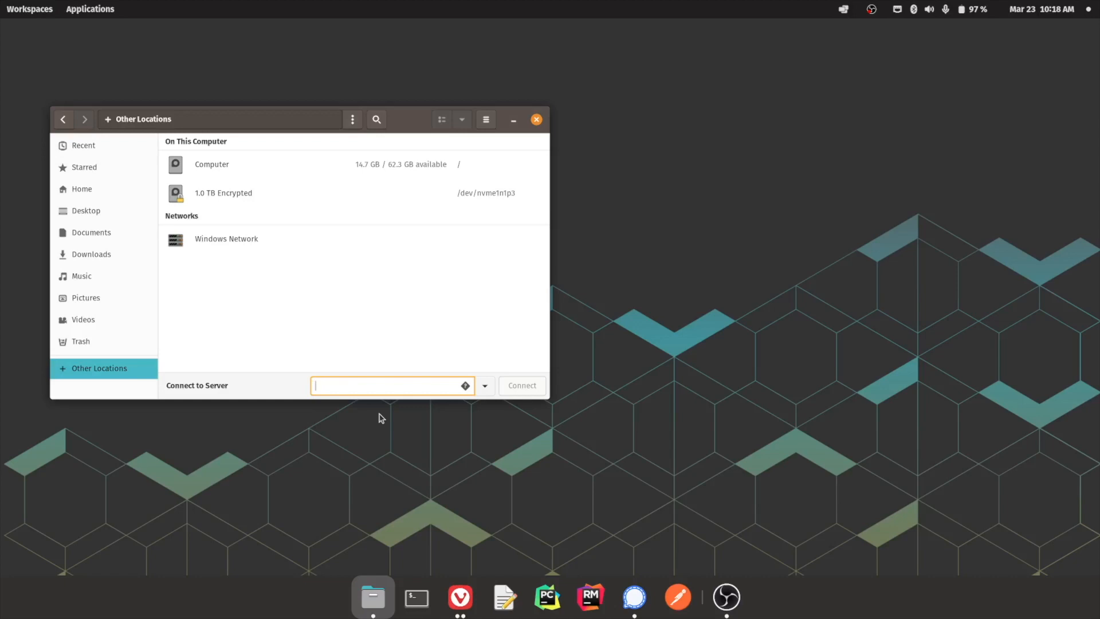
type("davs://app.koofr.net:443/dav")
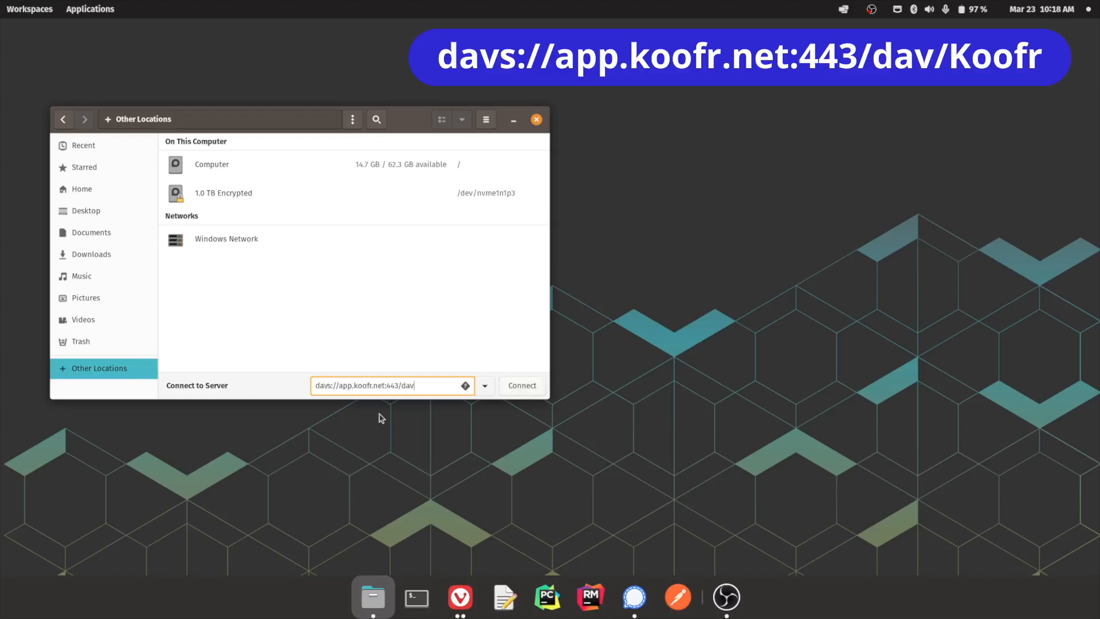
type("Koofr")
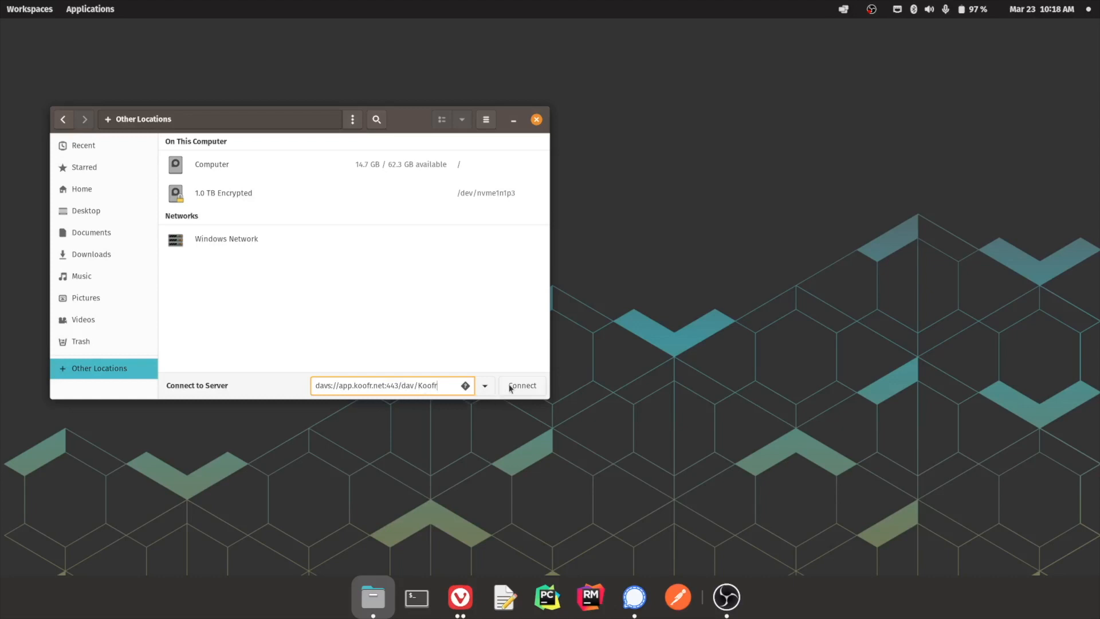
left_click(521, 385)
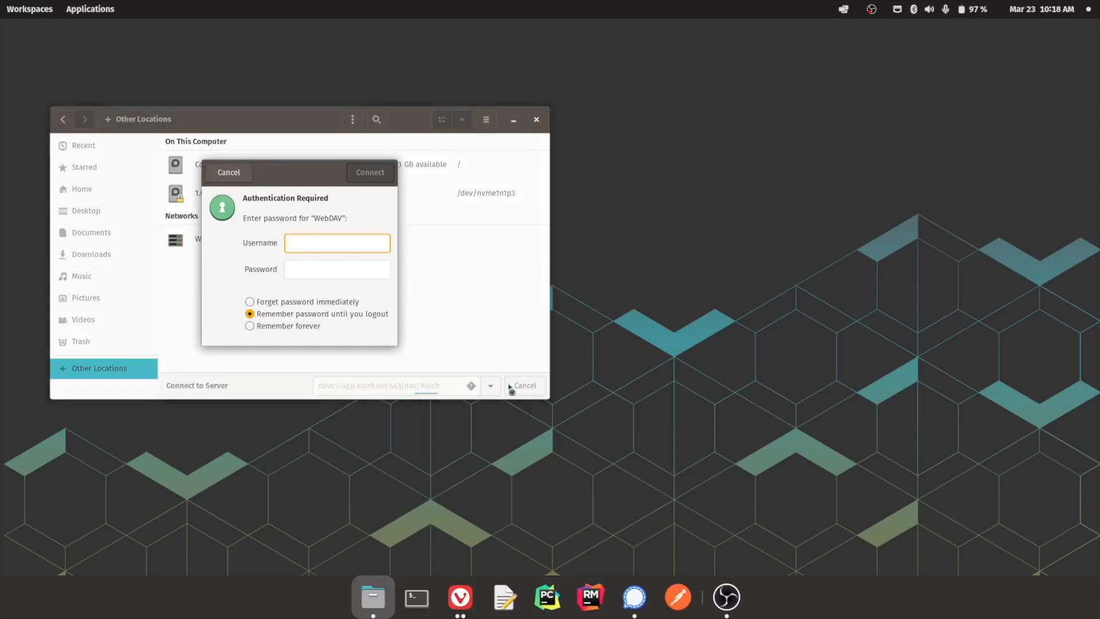
type("j")
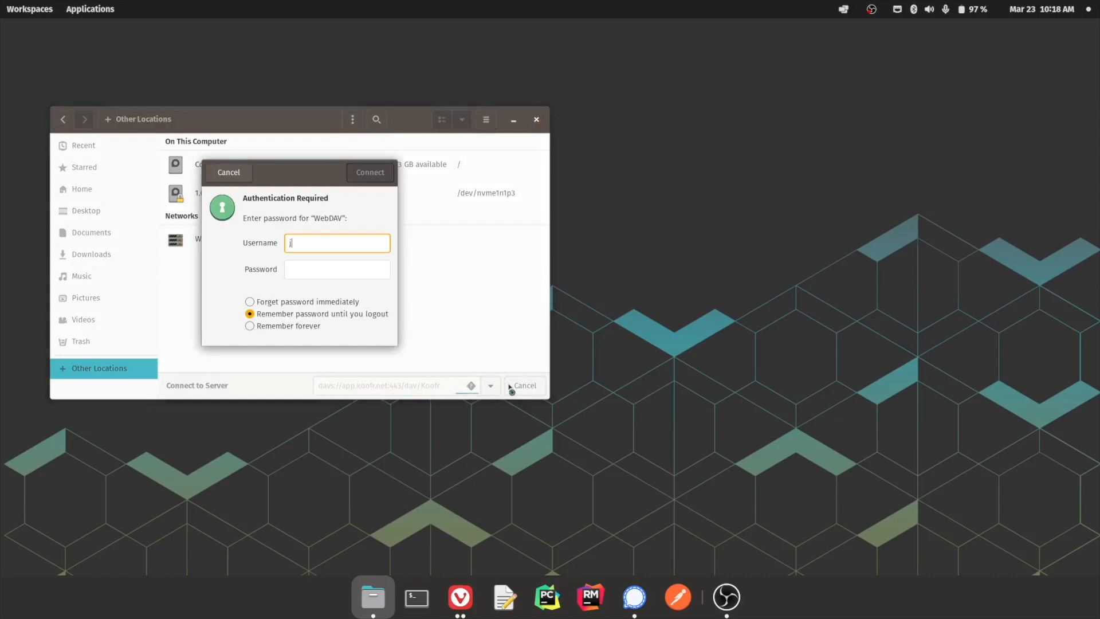
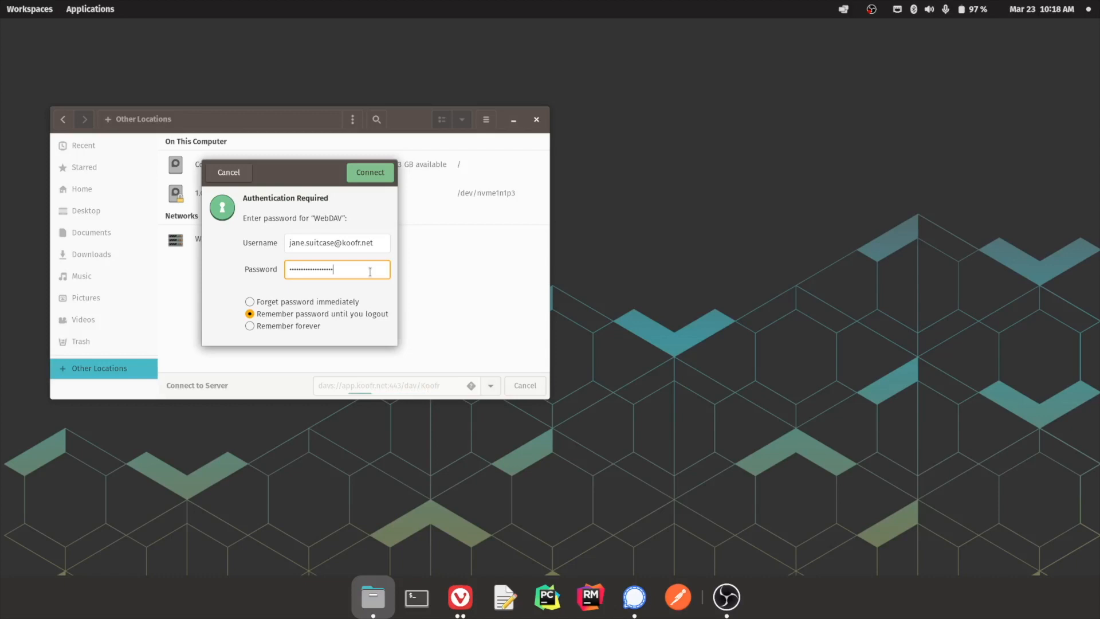
left_click(369, 171)
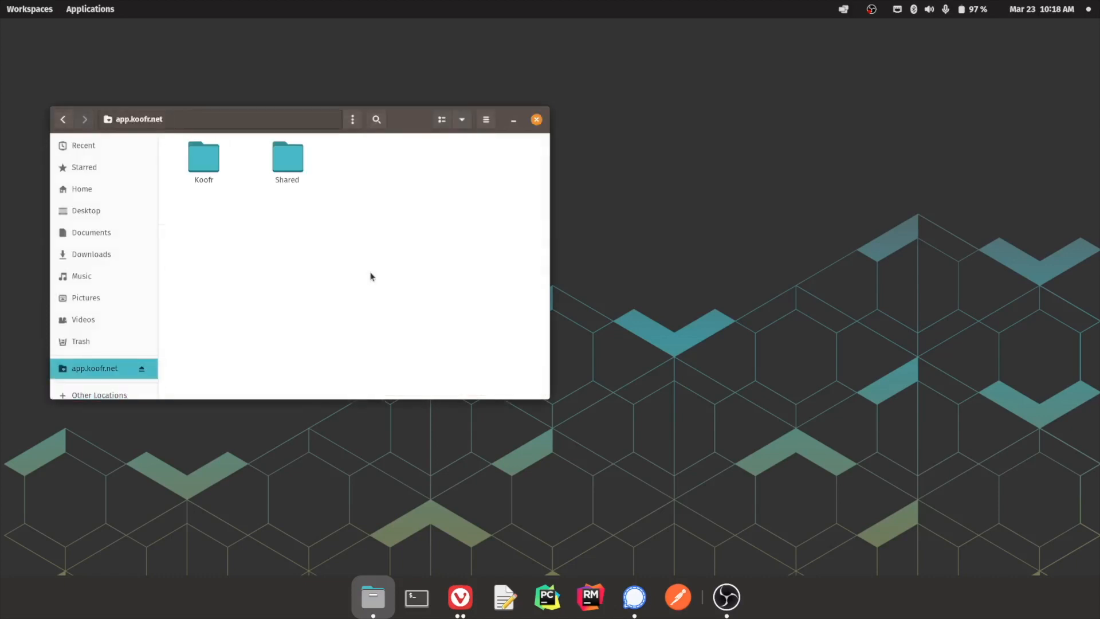